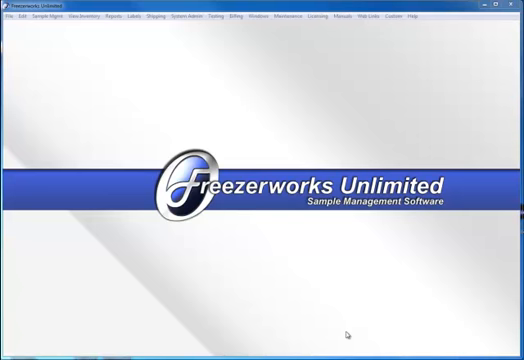
mouse_move(168, 98)
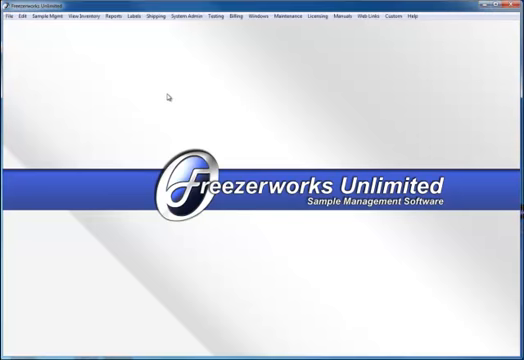
Bring up the Sample Mgmt function list from the home screen
left_click(84, 16)
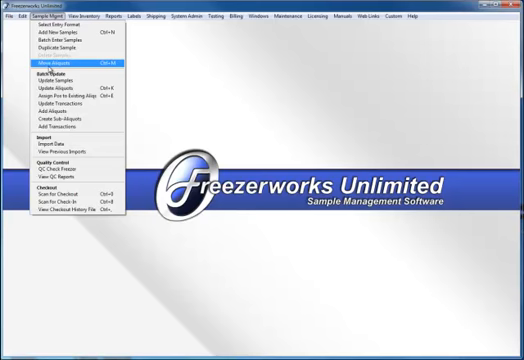
mouse_move(70, 96)
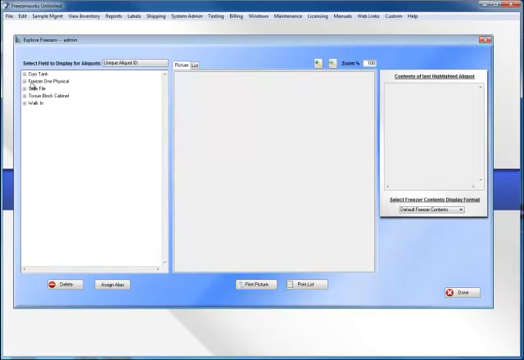
Expand the Freezer One Physical hierarchy in the freezer explorer tree
left_click(24, 78)
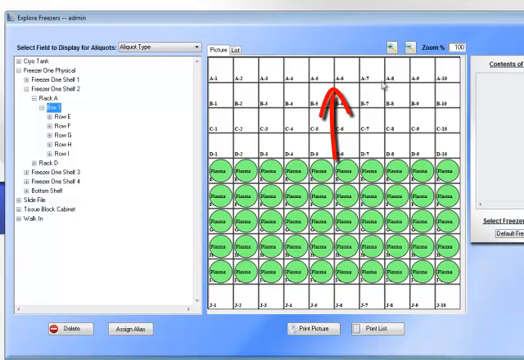
mouse_move(104, 156)
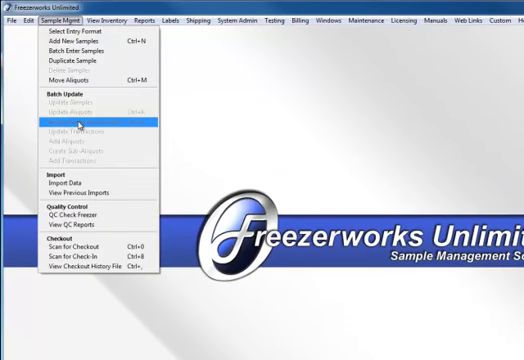
Run a simple Aliquots search where Freezer Section Name equals Freezer One Shelf 2
left_click(114, 20)
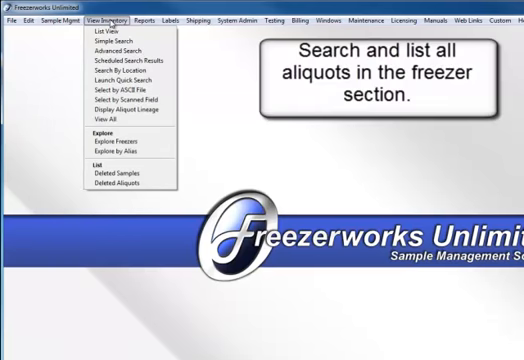
mouse_move(118, 36)
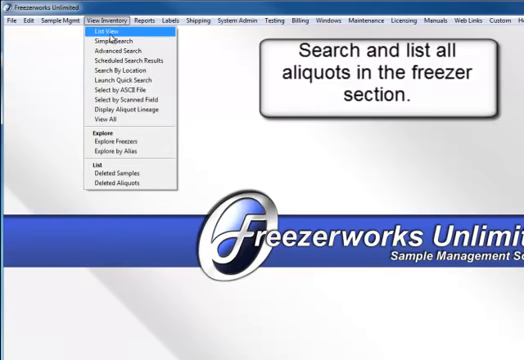
left_click(108, 30)
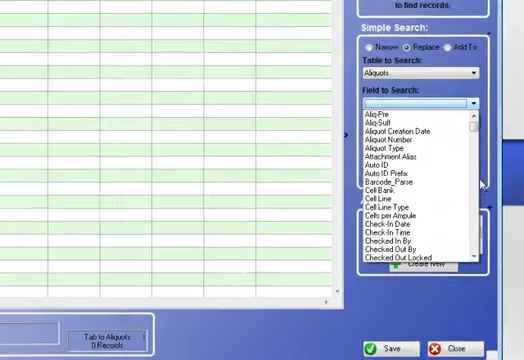
scroll("down", 3)
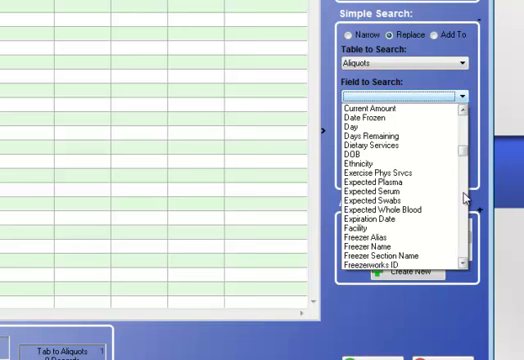
left_click(408, 244)
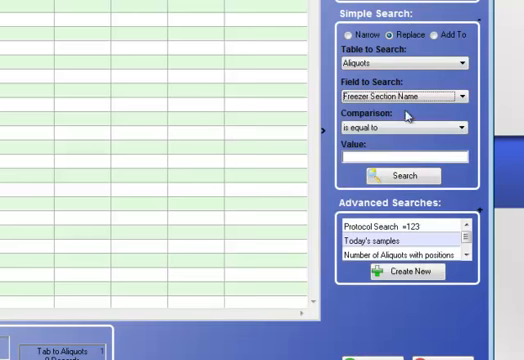
type("M")
left_click(404, 156)
type("freezer one shelf 2")
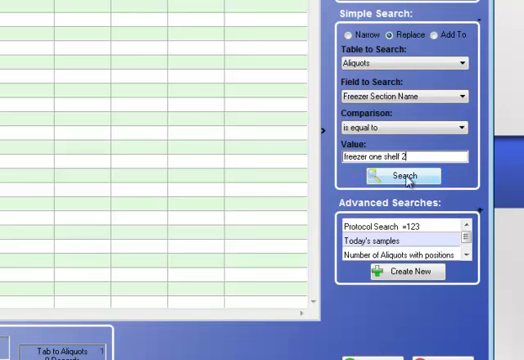
left_click(402, 174)
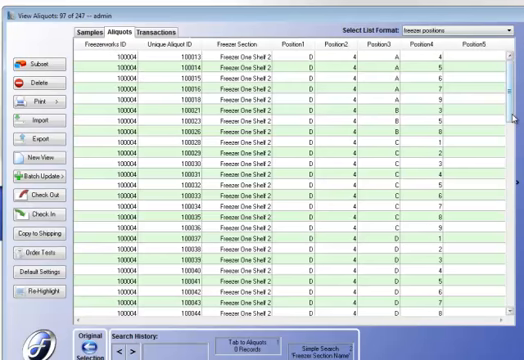
Scroll through the 97 listed aliquots to review their rack and box positions
scroll("down", 3)
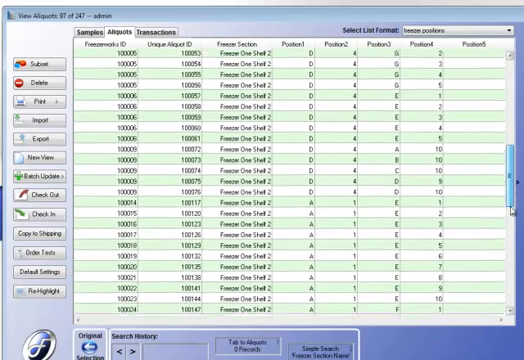
scroll("down", 3)
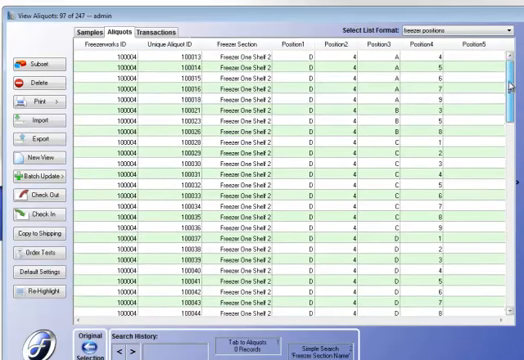
mouse_move(388, 62)
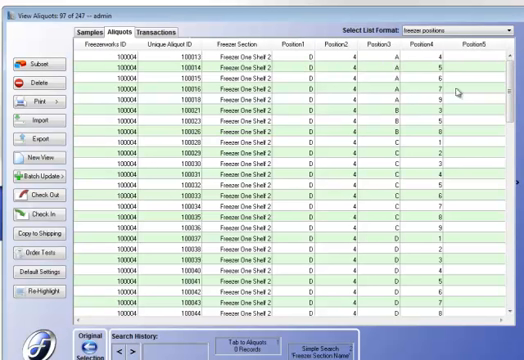
mouse_move(340, 76)
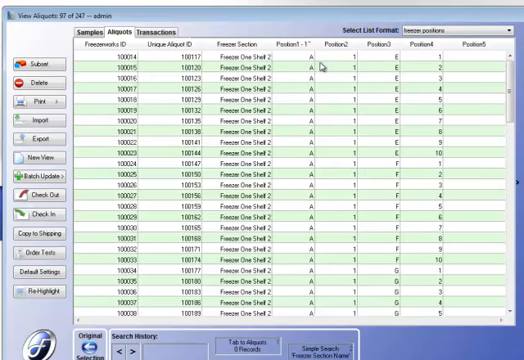
mouse_move(304, 170)
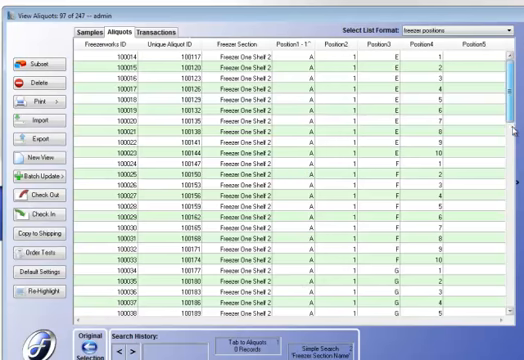
scroll("down", 3)
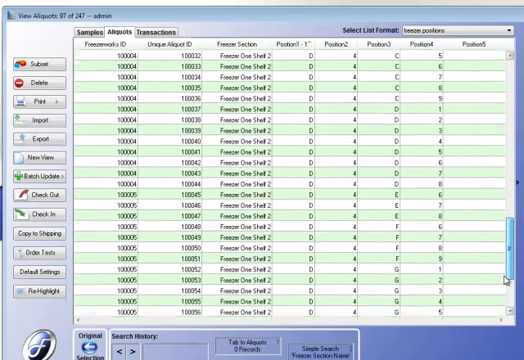
scroll("down", 3)
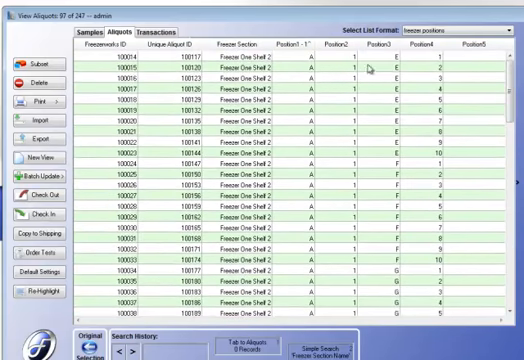
mouse_move(346, 76)
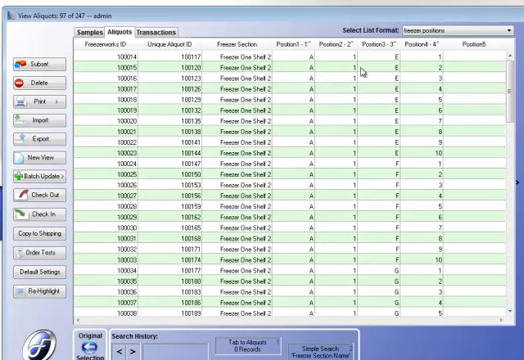
mouse_move(350, 68)
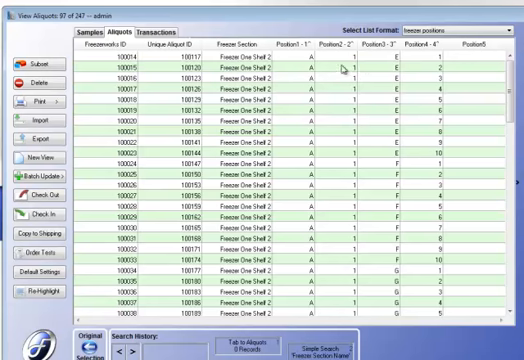
scroll("down", 3)
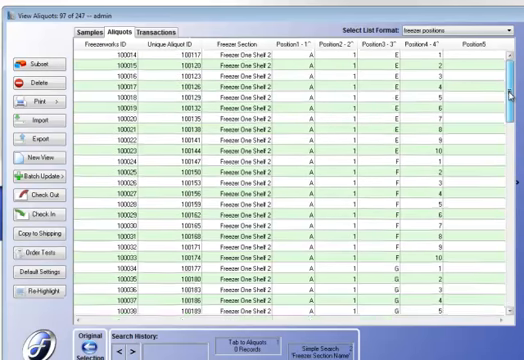
scroll("down", 3)
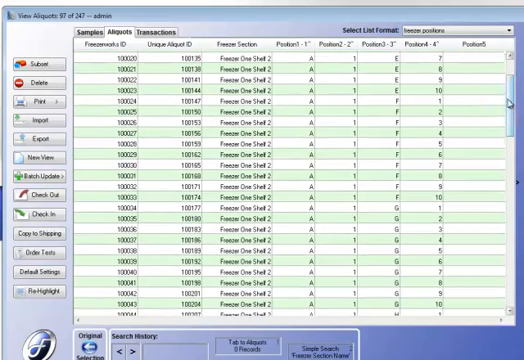
scroll("down", 3)
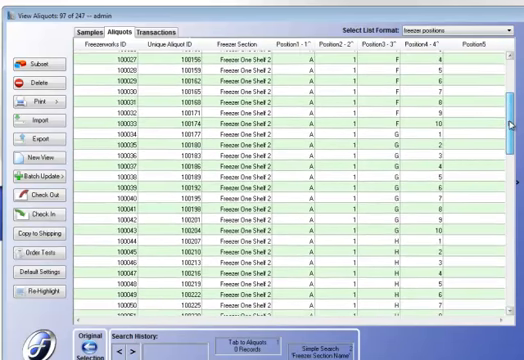
scroll("up", 3)
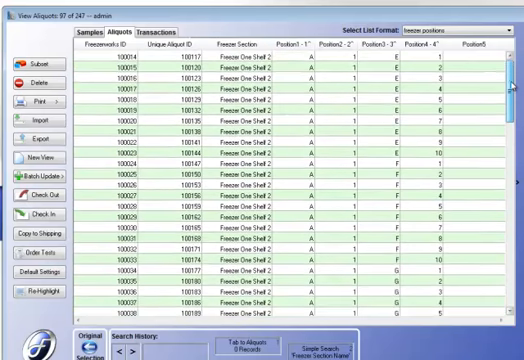
scroll("down", 3)
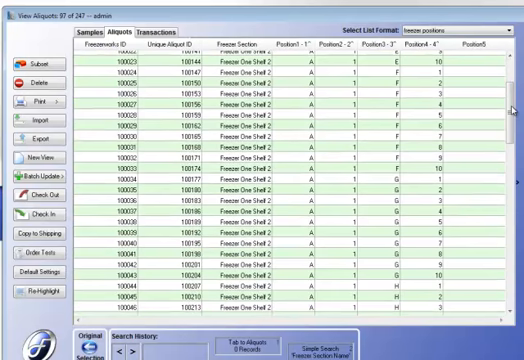
scroll("up", 3)
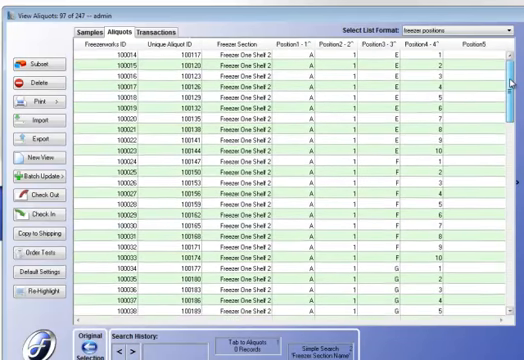
scroll("down", 3)
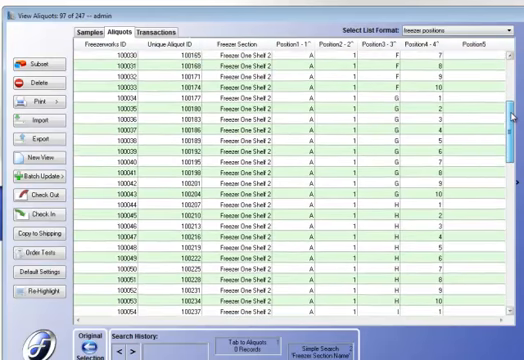
scroll("down", 3)
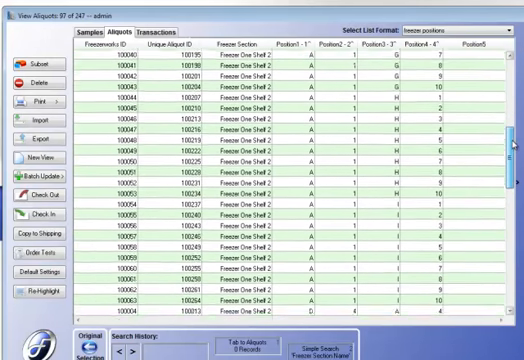
scroll("down", 3)
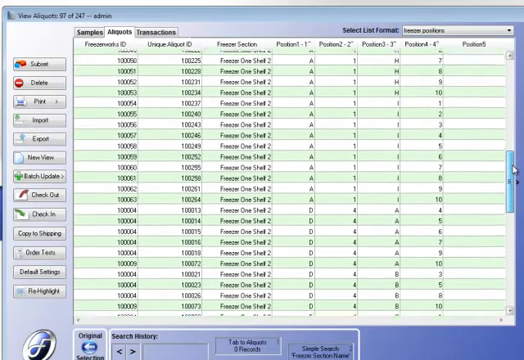
scroll("down", 3)
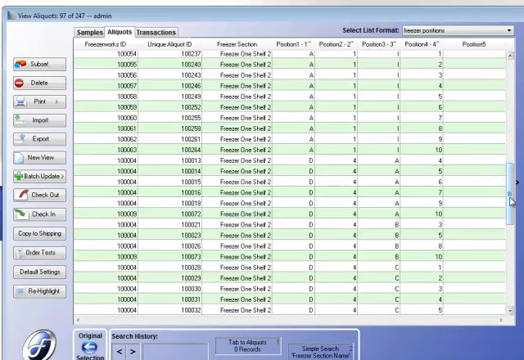
scroll("down", 3)
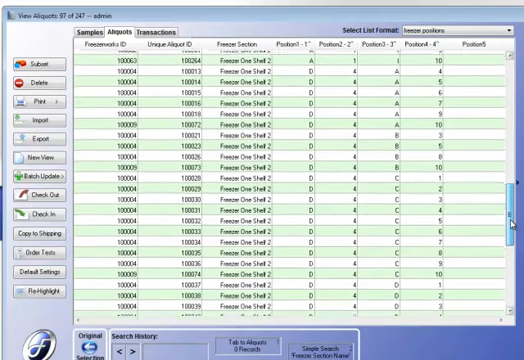
scroll("down", 3)
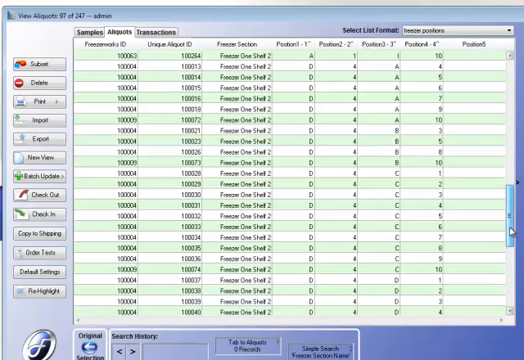
scroll("down", 3)
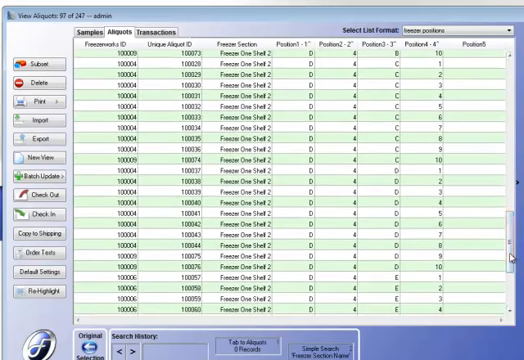
scroll("down", 3)
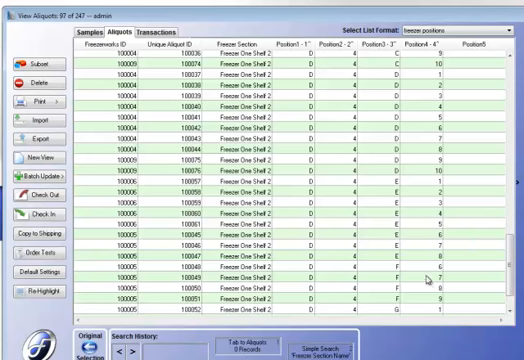
scroll("down", 3)
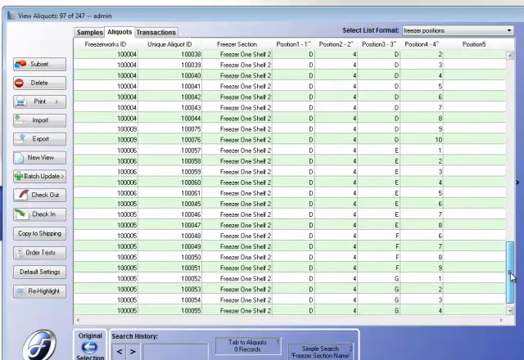
scroll("down", 3)
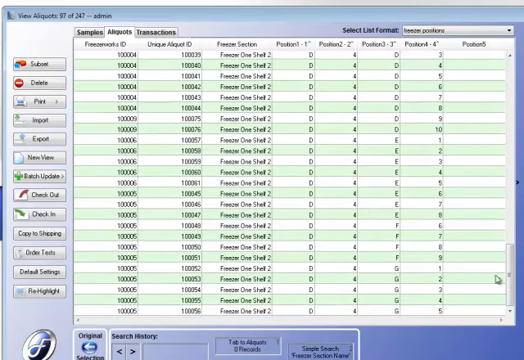
scroll("down", 3)
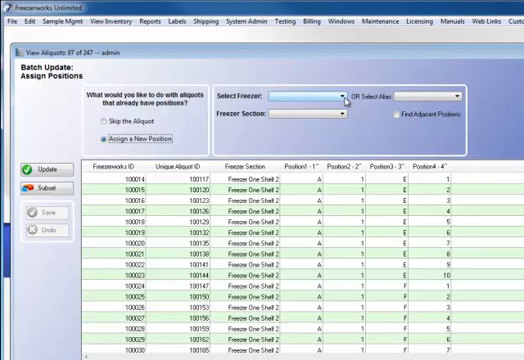
Choose Freezer One Physical and its Shelf 2 section as the batch assignment destination
left_click(330, 96)
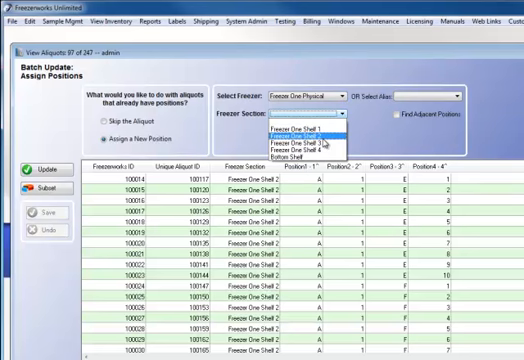
left_click(300, 130)
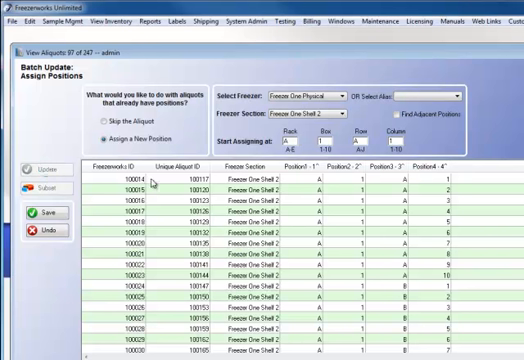
mouse_move(338, 198)
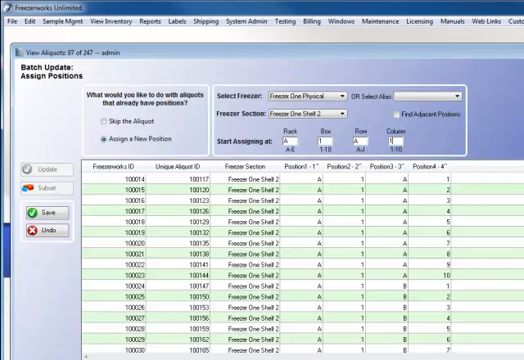
scroll("down", 3)
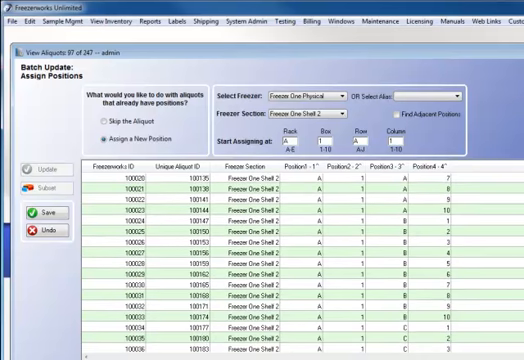
scroll("down", 3)
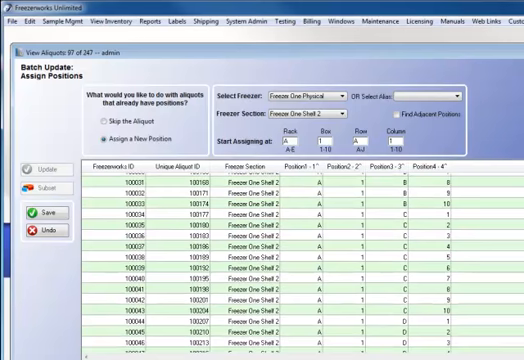
scroll("down", 3)
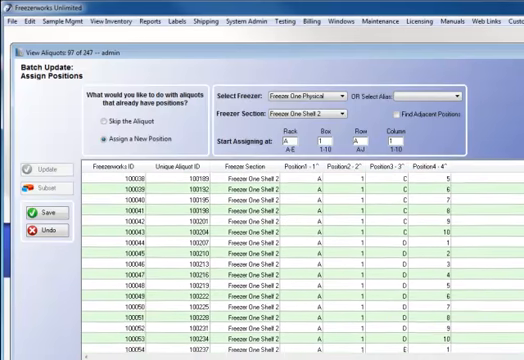
scroll("down", 3)
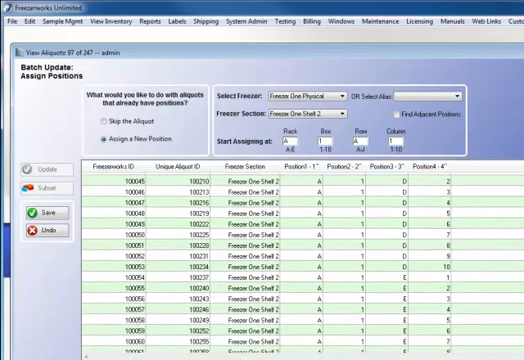
scroll("down", 3)
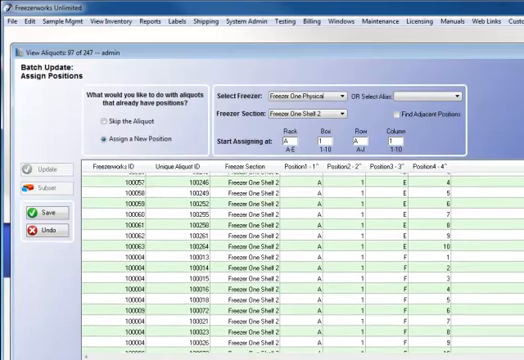
scroll("down", 3)
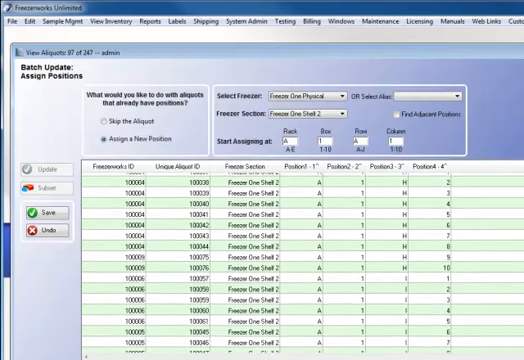
scroll("down", 3)
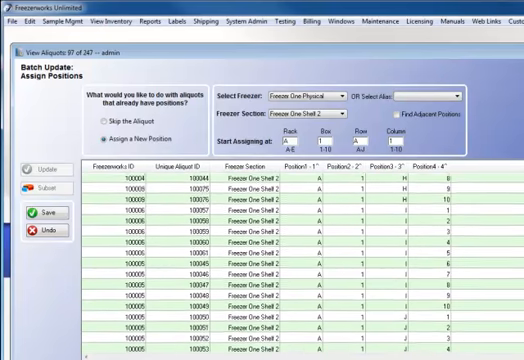
scroll("down", 3)
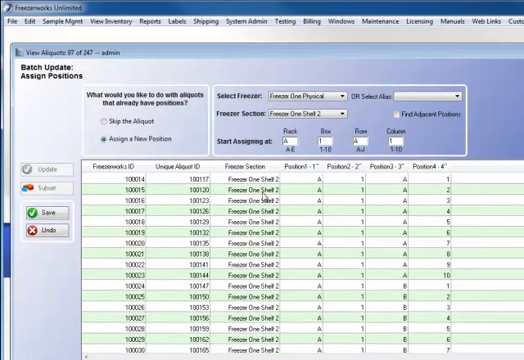
left_click(36, 210)
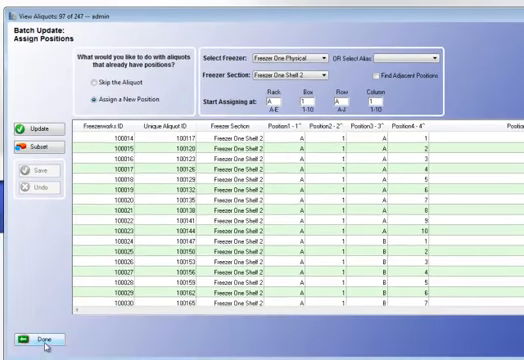
Return to the aliquot list and review the newly assigned consecutive positions
left_click(30, 348)
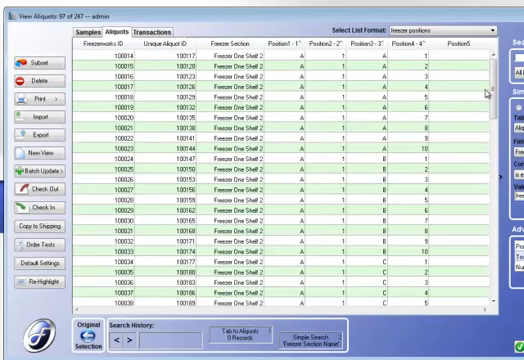
scroll("down", 3)
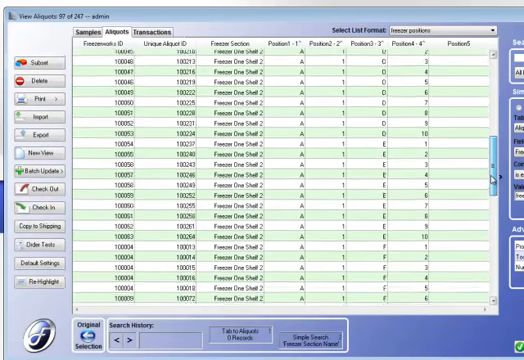
scroll("down", 3)
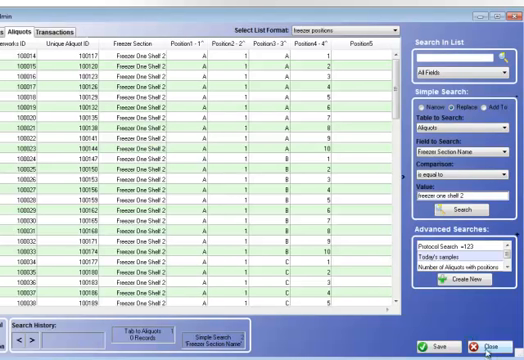
Close the aliquot list and expand Freezer One Physical in Explore Freezers to check the box
left_click(496, 348)
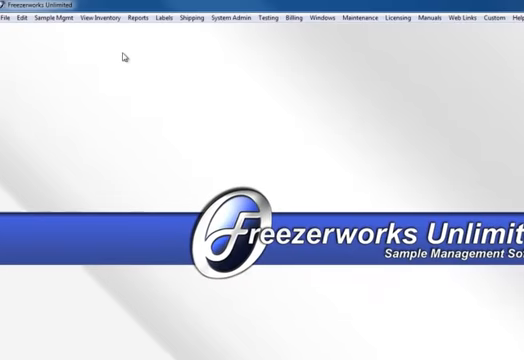
left_click(100, 16)
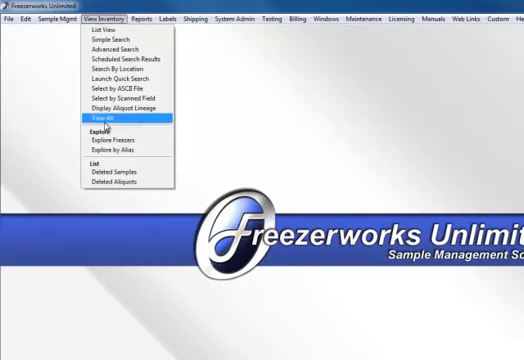
left_click(120, 144)
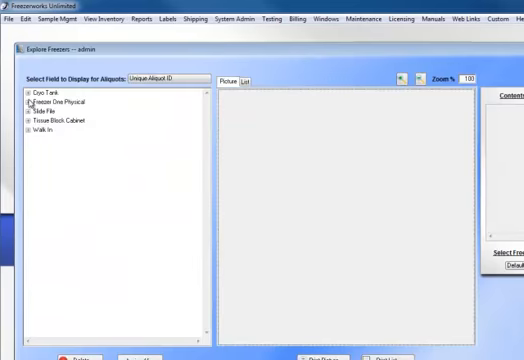
left_click(28, 100)
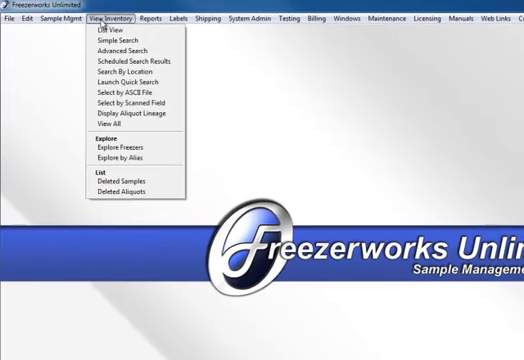
mouse_move(410, 40)
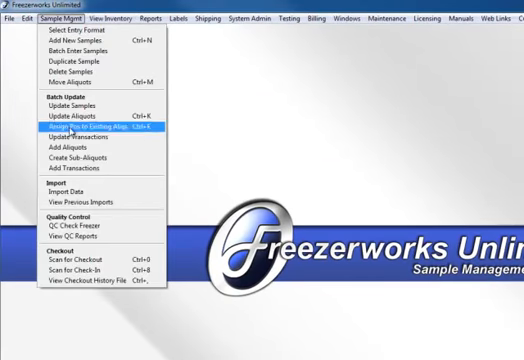
mouse_move(76, 128)
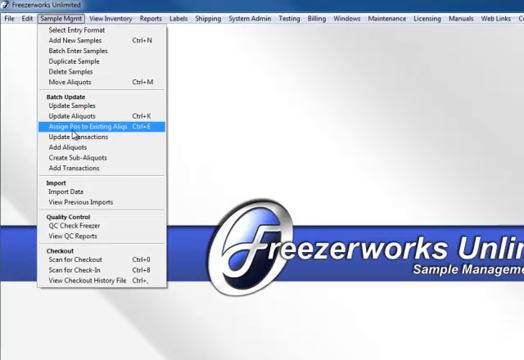